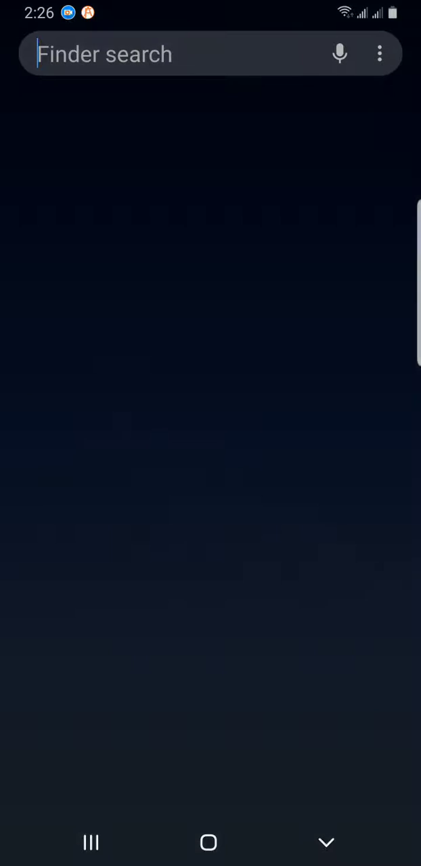
Search the launcher for Word to start a new letter document.
{"action": "type", "text": "Wo"}
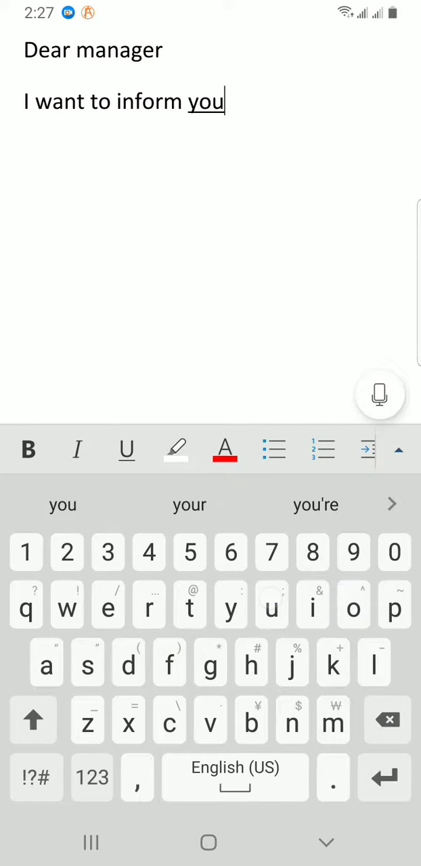
Complete the sentence with 'that I will not be coming to work tomorrow.' and start a new line.
{"action": "type", "text": "that i"}
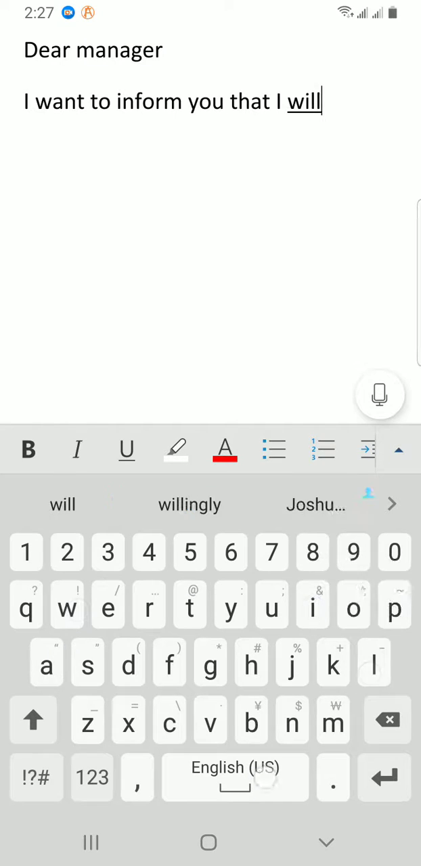
{"action": "type", "text": "not be coming to"}
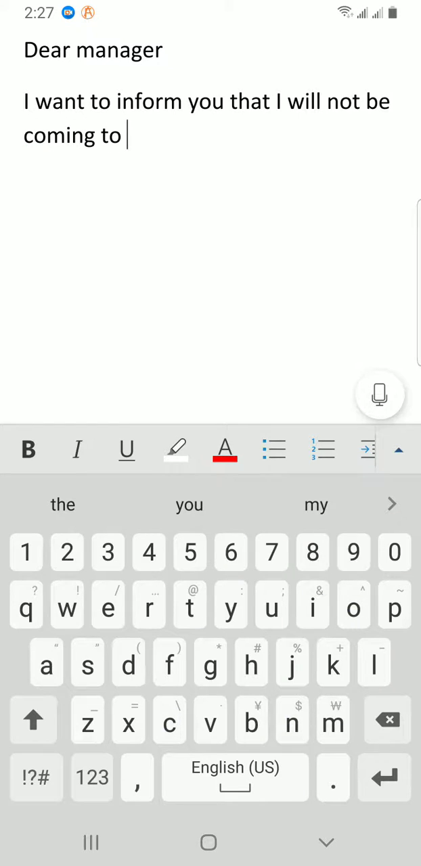
{"action": "type", "text": "work tom"}
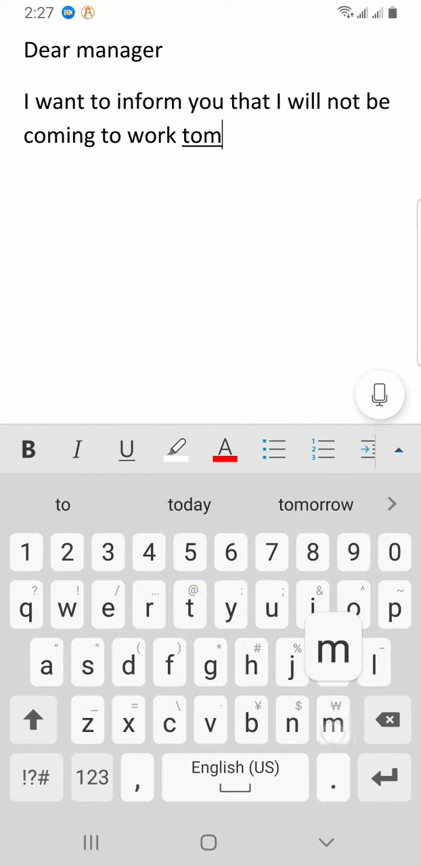
{"action": "left_click", "coordinate": [315, 504]}
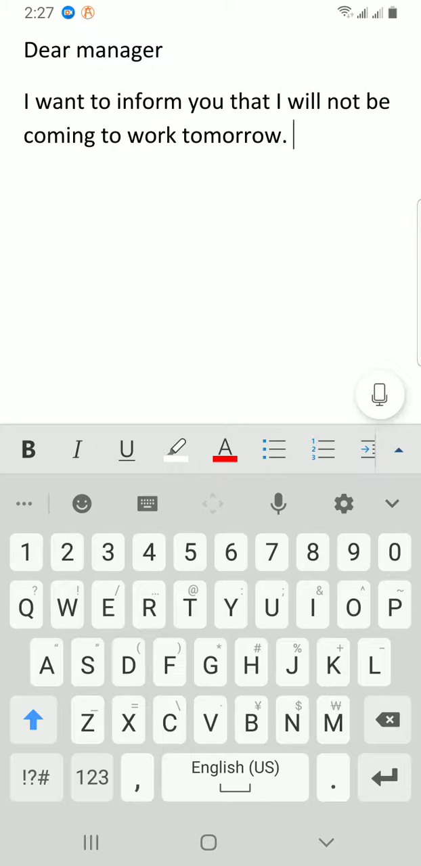
{"action": "key", "text": "enter"}
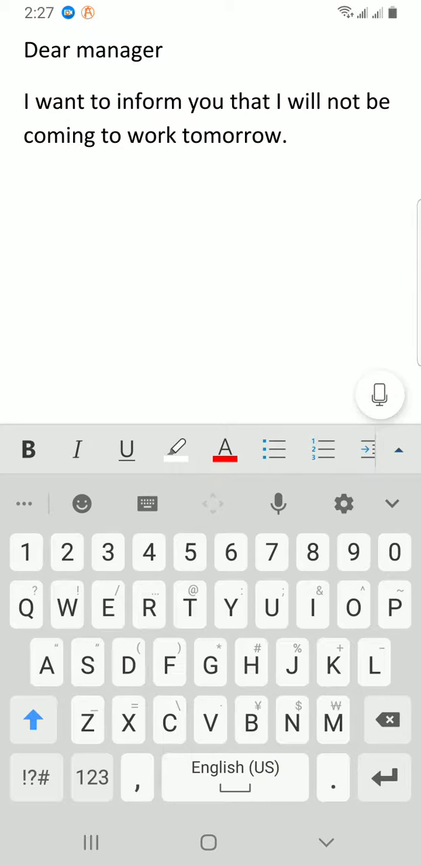
Type a row of nine hyphens lower right as the signature line.
{"action": "left_click", "coordinate": [372, 663]}
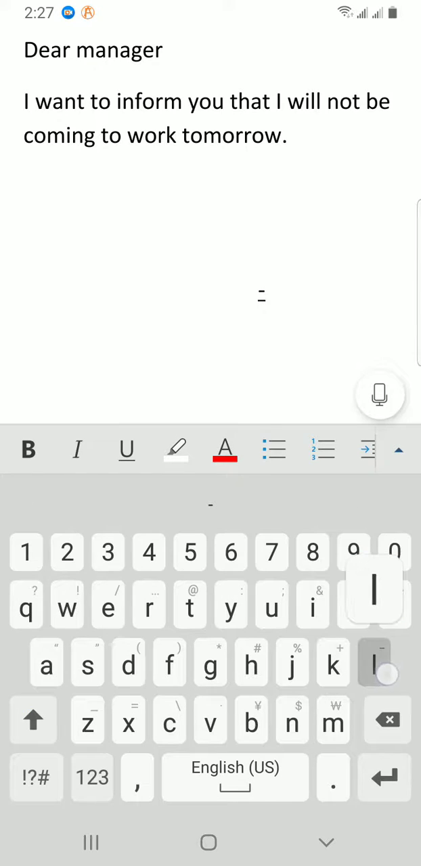
{"action": "left_click", "coordinate": [373, 663]}
{"action": "type", "text": "----"}
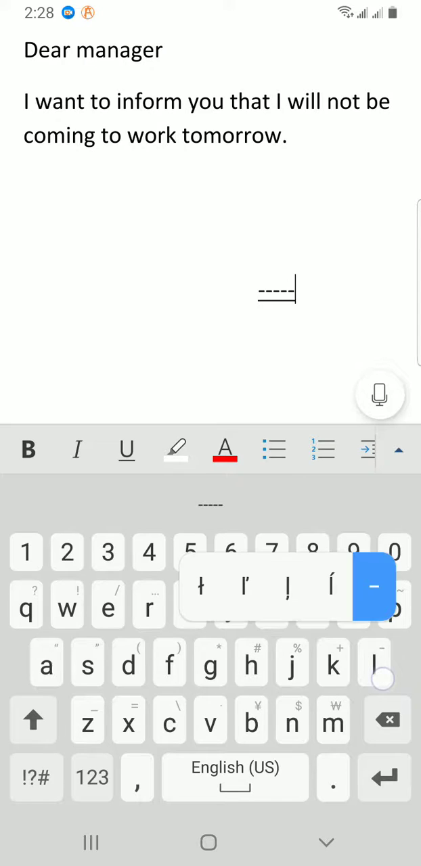
{"action": "left_click", "coordinate": [375, 587]}
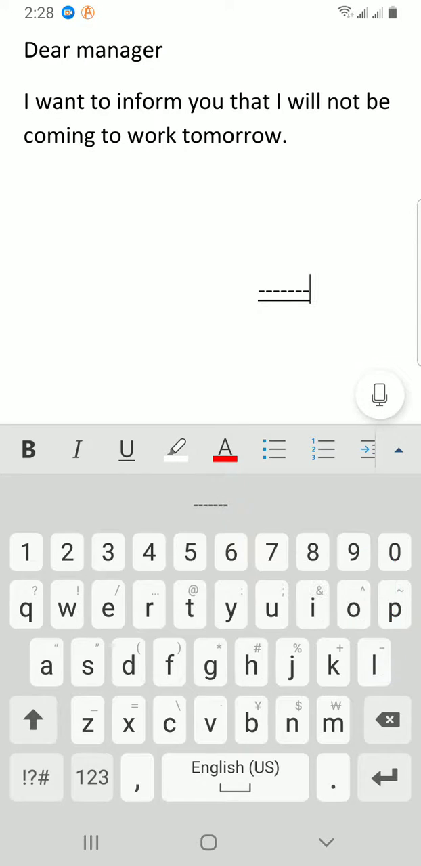
{"action": "left_click", "coordinate": [373, 663]}
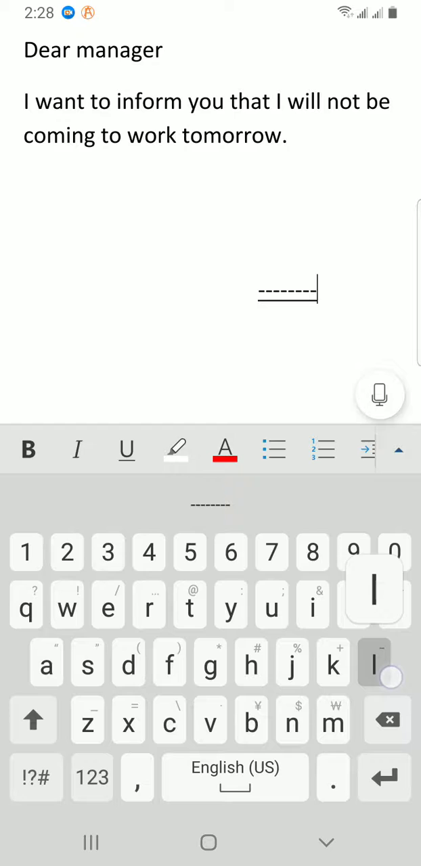
{"action": "type", "text": "l"}
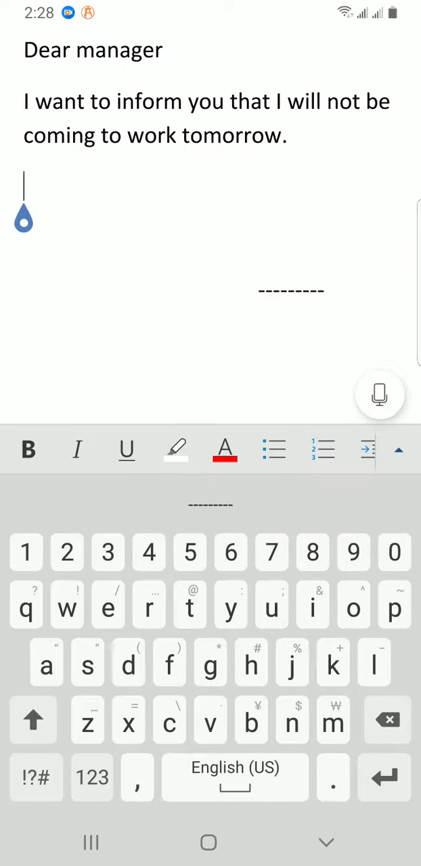
{"action": "left_click", "coordinate": [33, 719]}
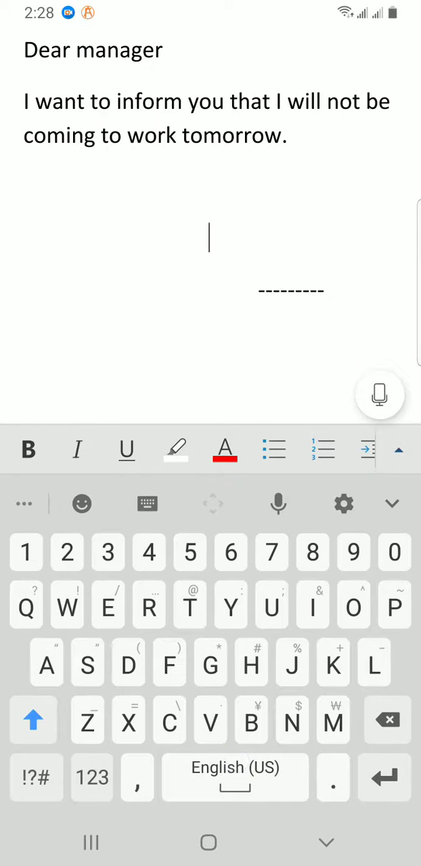
{"action": "type", "text": "Your"}
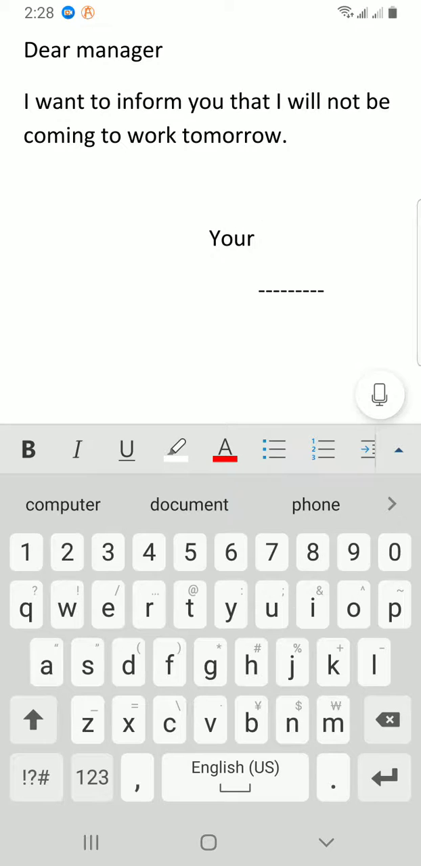
{"action": "type", "text": "faithfully"}
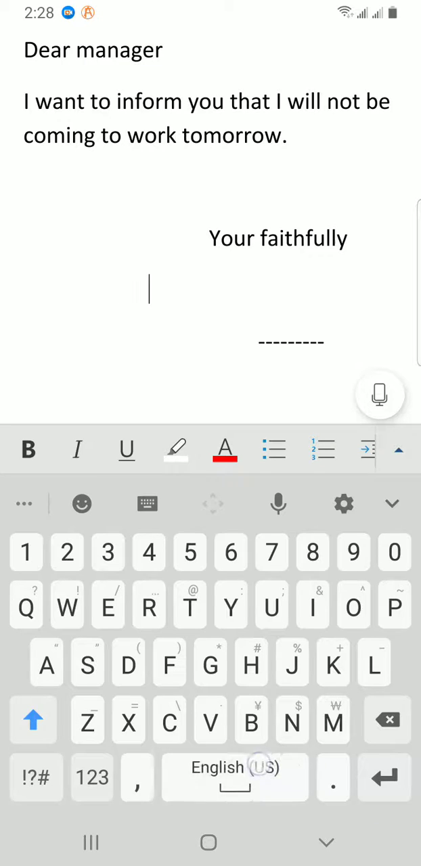
{"action": "left_click", "coordinate": [250, 720]}
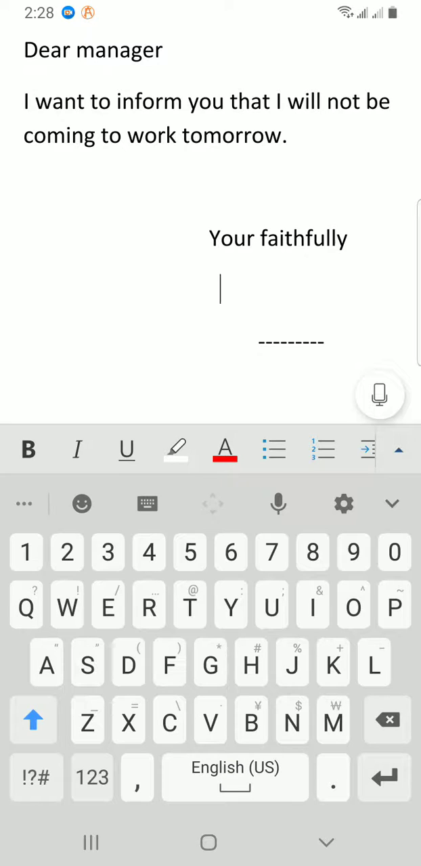
{"action": "type", "text": "Mike"}
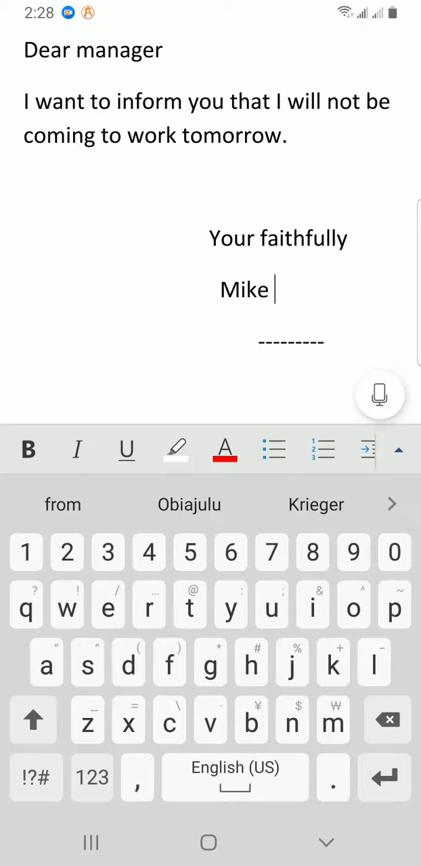
{"action": "type", "text": "Dickson"}
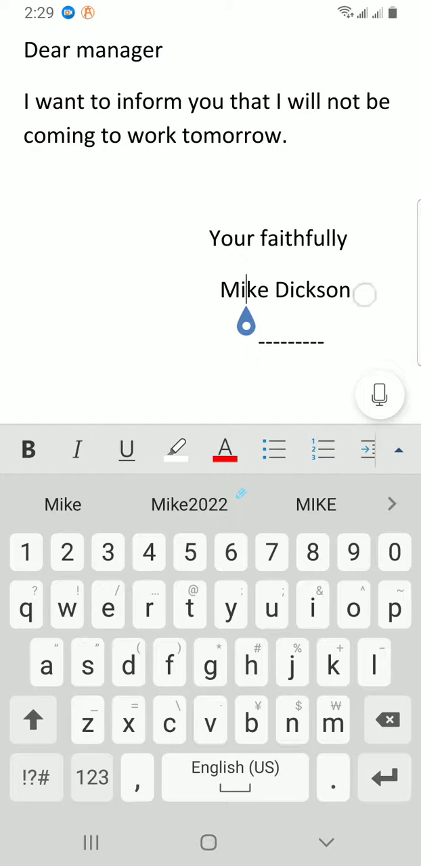
{"action": "left_click", "coordinate": [291, 341]}
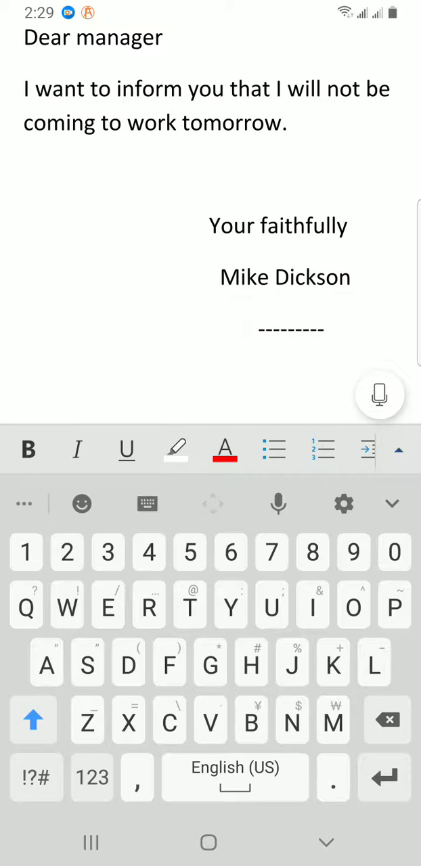
Insert the handwritten signature photo from Insert > Pictures.
{"action": "left_click", "coordinate": [24, 379]}
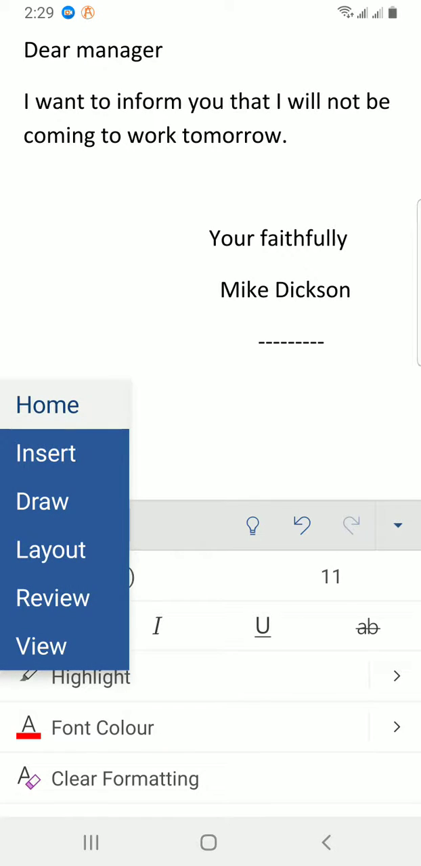
{"action": "left_click", "coordinate": [45, 453]}
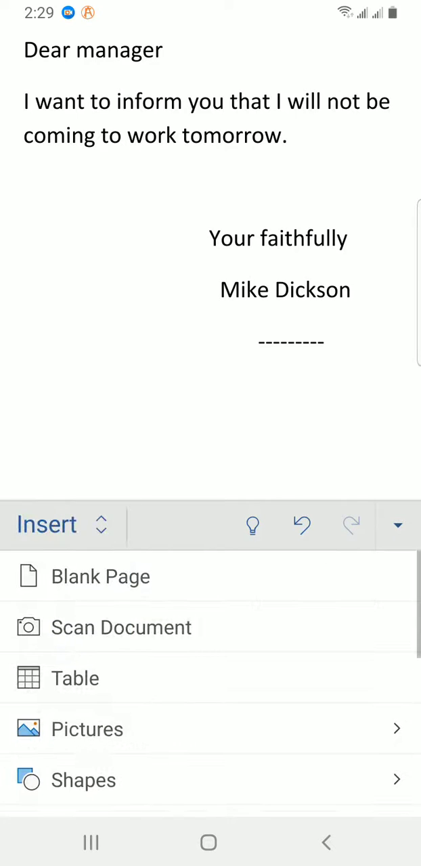
{"action": "left_click", "coordinate": [87, 728]}
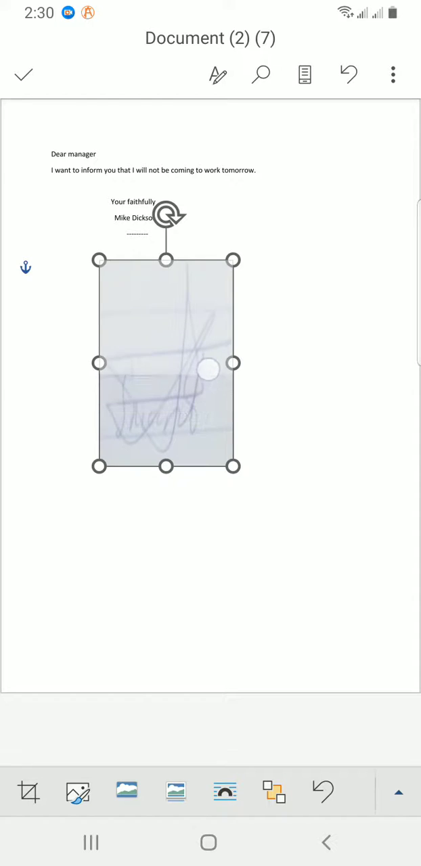
Shrink the signature picture and place it on the right above 'Your faithfully'.
{"action": "left_click_drag", "start_coordinate": [166, 466], "coordinate": [166, 349]}
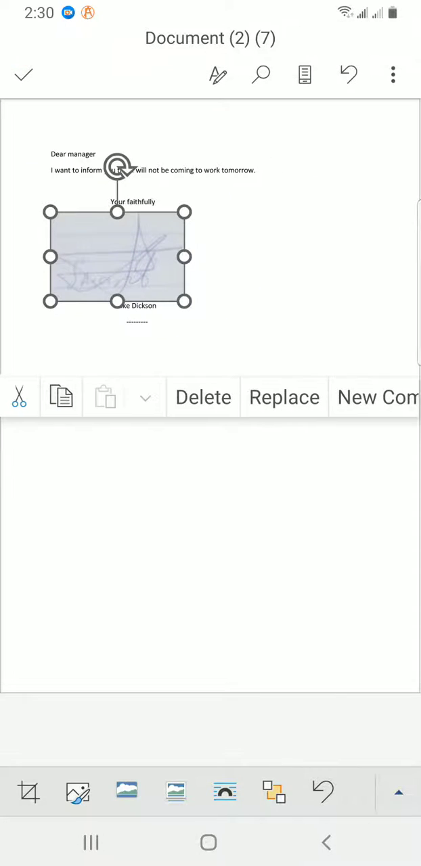
{"action": "left_click", "coordinate": [304, 74]}
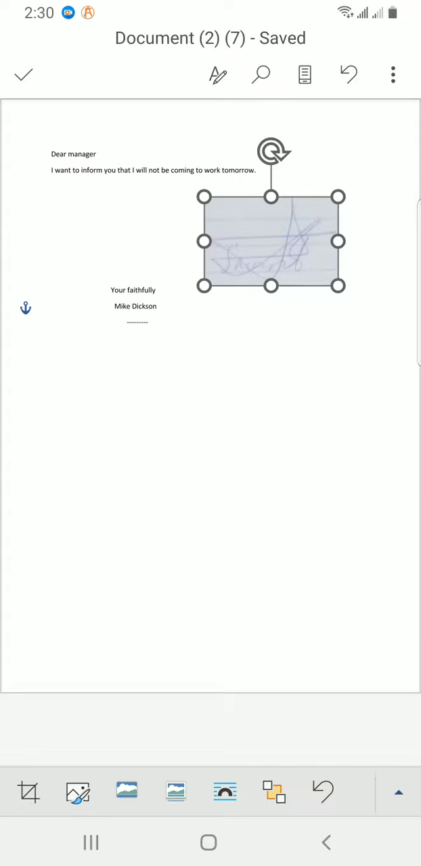
{"action": "left_click", "coordinate": [51, 265]}
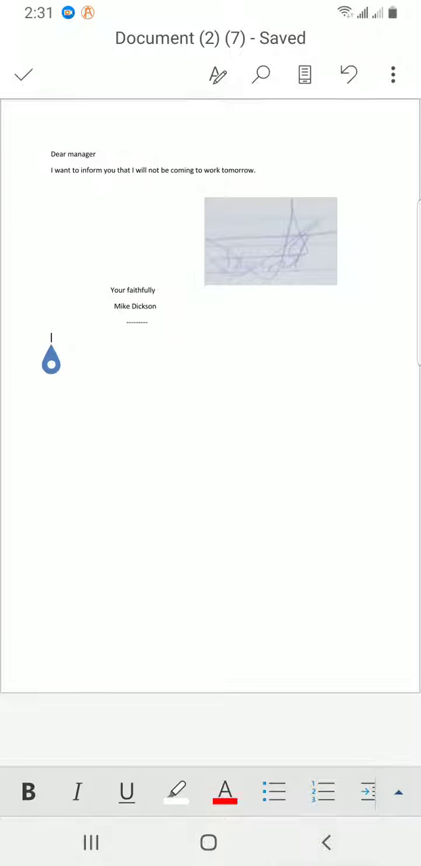
{"action": "left_click_drag", "start_coordinate": [210, 7], "coordinate": [211, 270]}
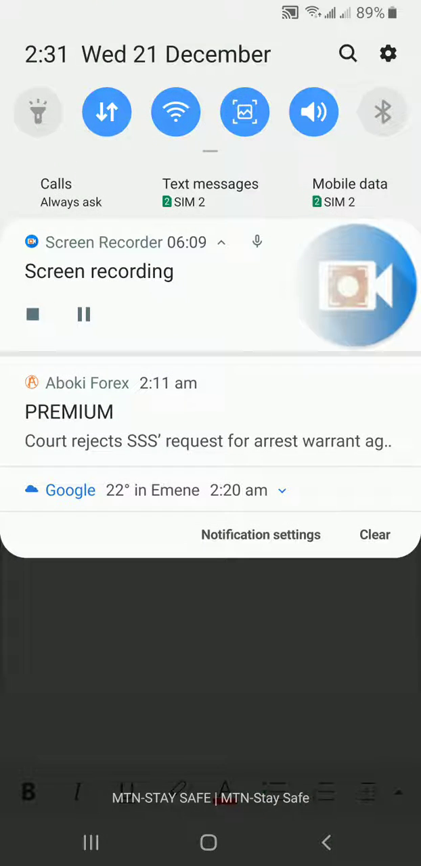